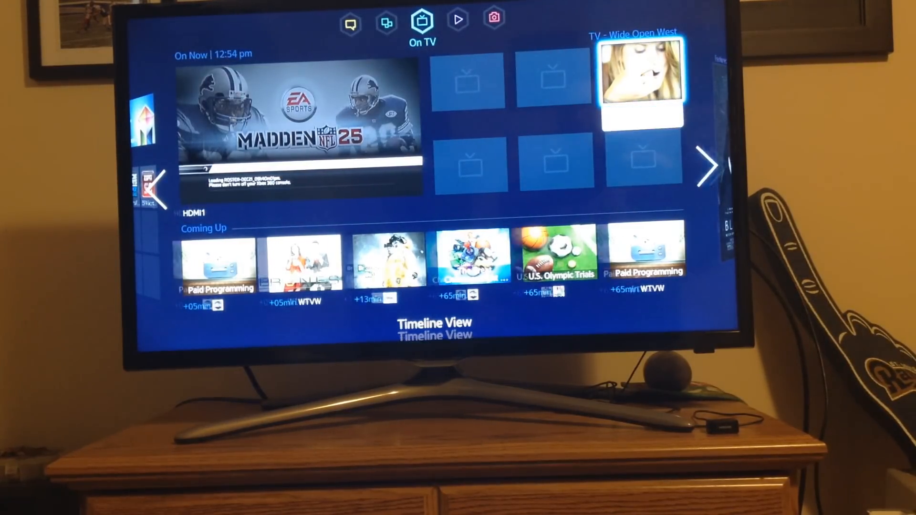
Swipe from On TV through Movies & TV Shows and Photos, Videos & Music to Social
left_click(458, 20)
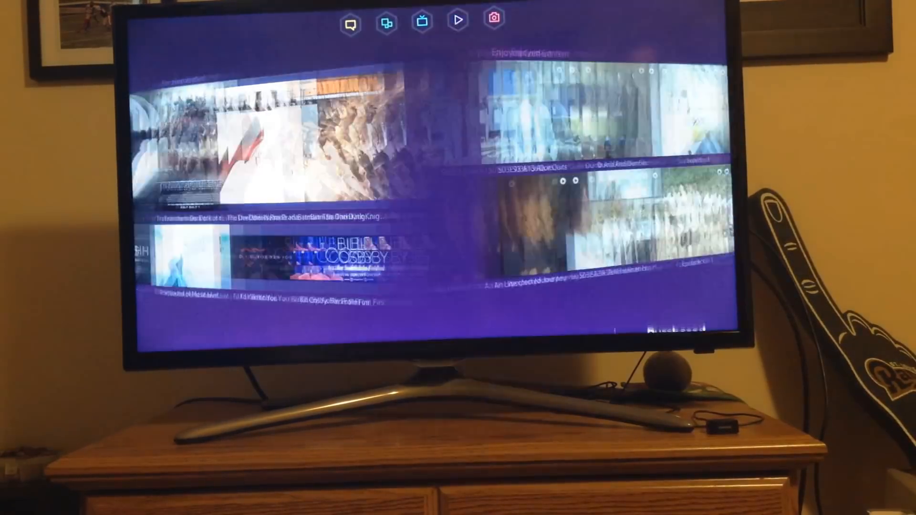
left_click(493, 19)
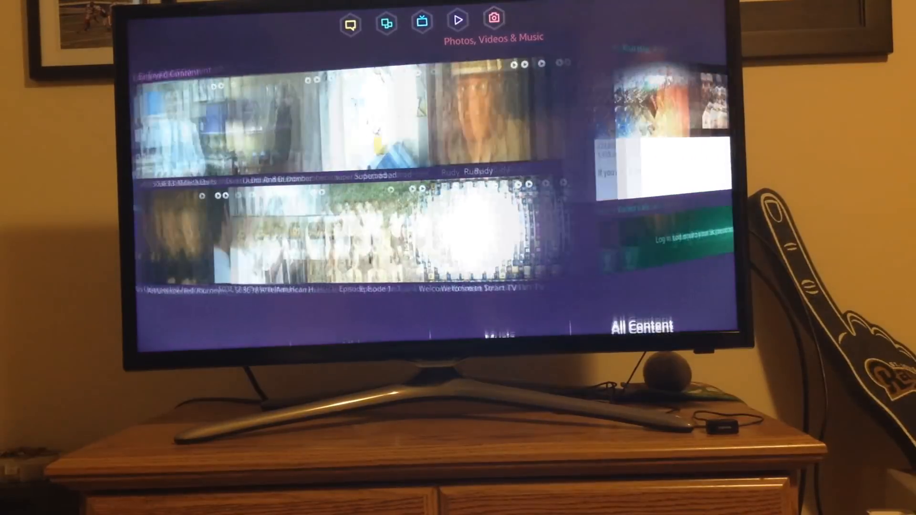
left_click(351, 19)
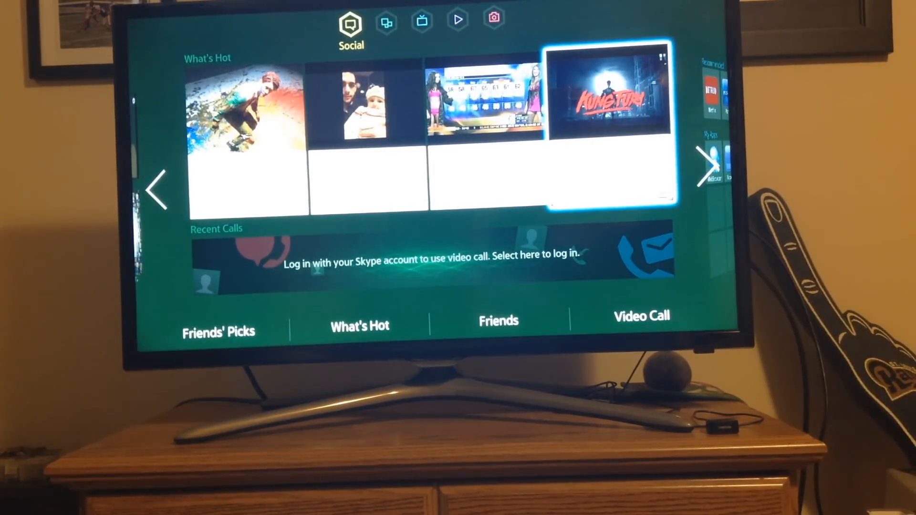
Browse the Apps panel's ESPN ScoreCenter and CBSSports Fantasy Football tiles, then return to On TV
left_click(386, 22)
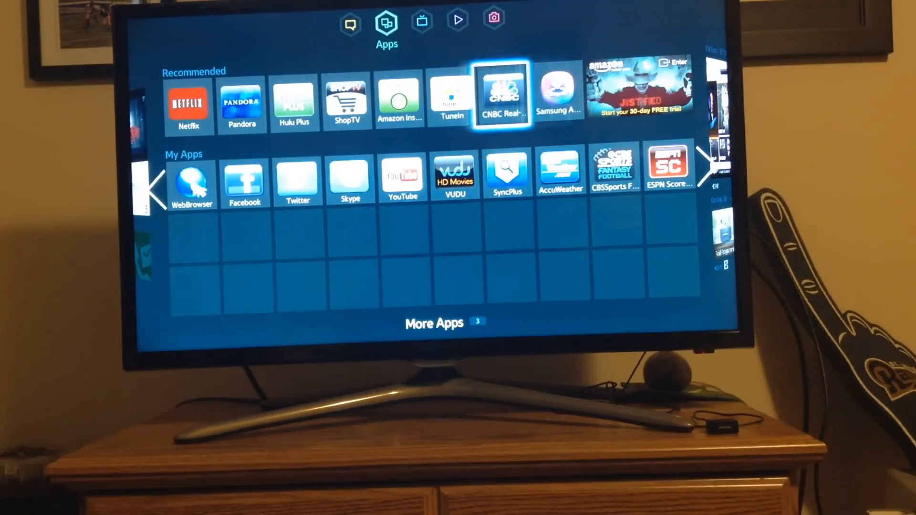
key("Right")
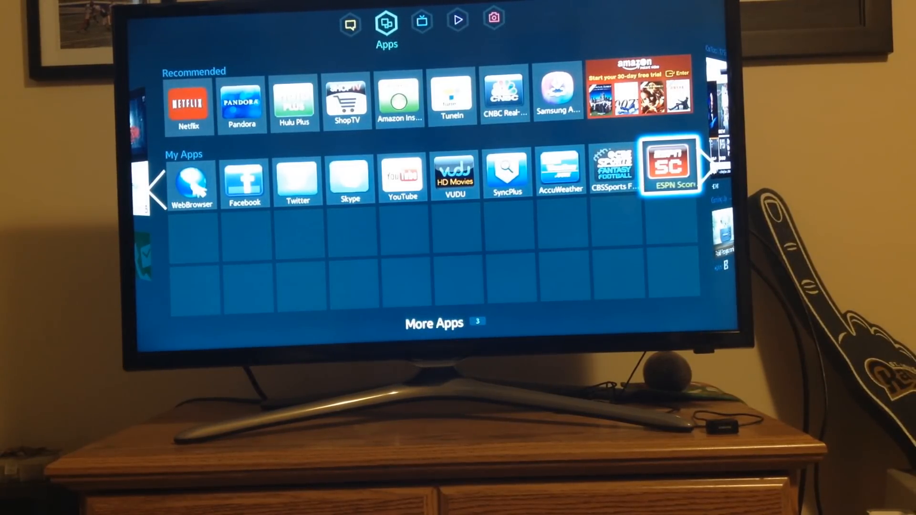
key("Left")
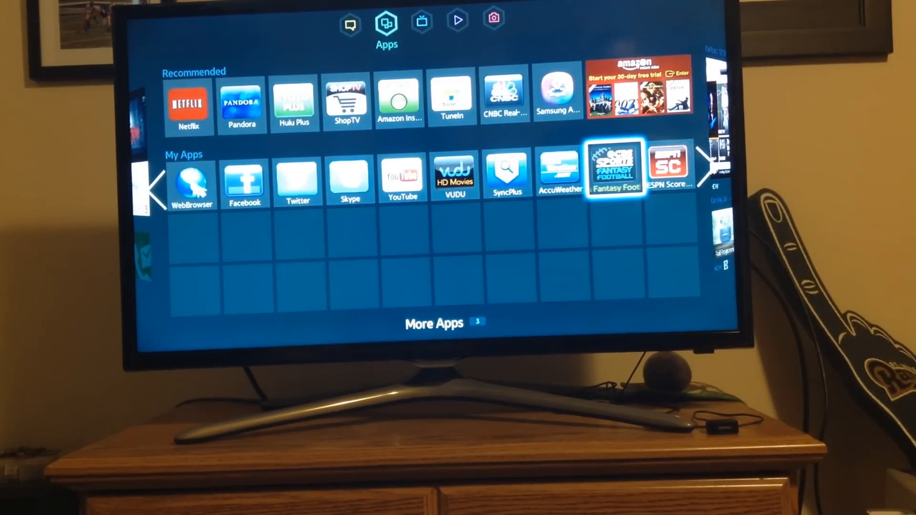
left_click(422, 19)
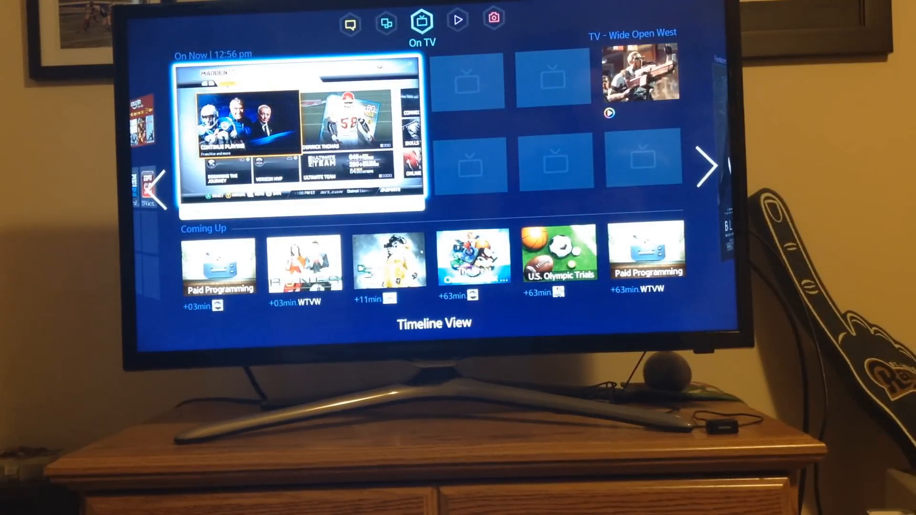
Swipe over to the Apps panel, then exit Smart Hub to the Madden NFL 25 Play menu
left_click(386, 19)
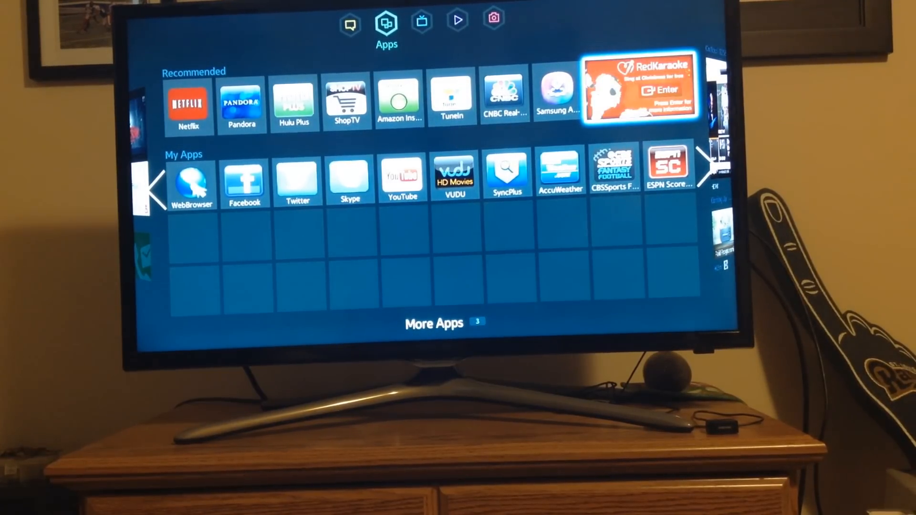
left_click(421, 19)
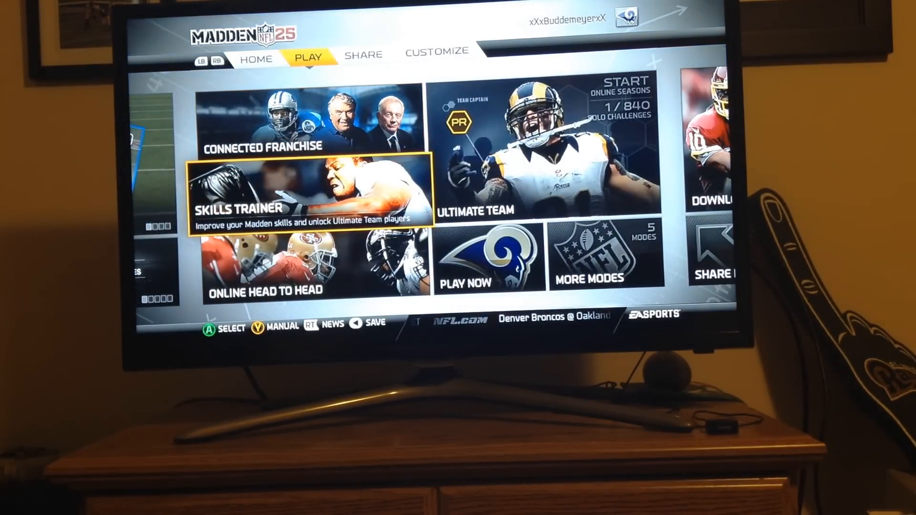
Open Skills Trainer's Running drills and scroll down to Triple Option's medal goals
left_click(312, 195)
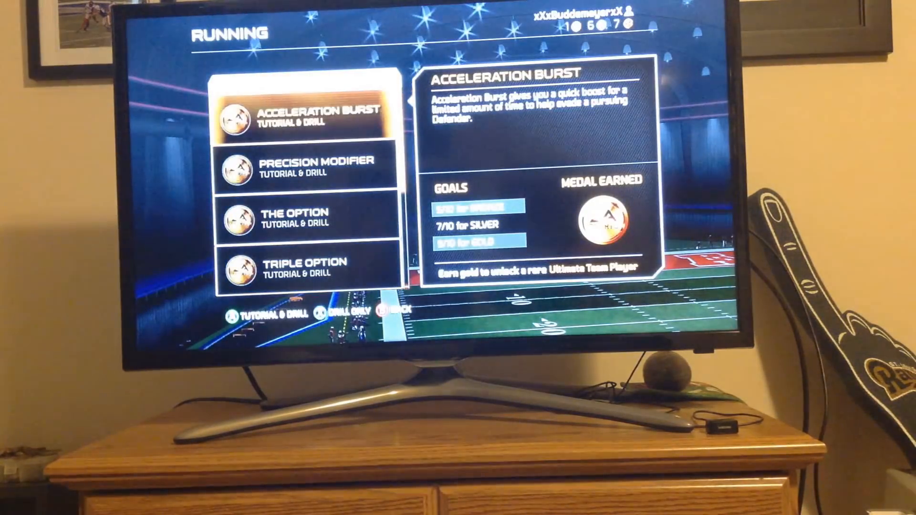
scroll("down", 3)
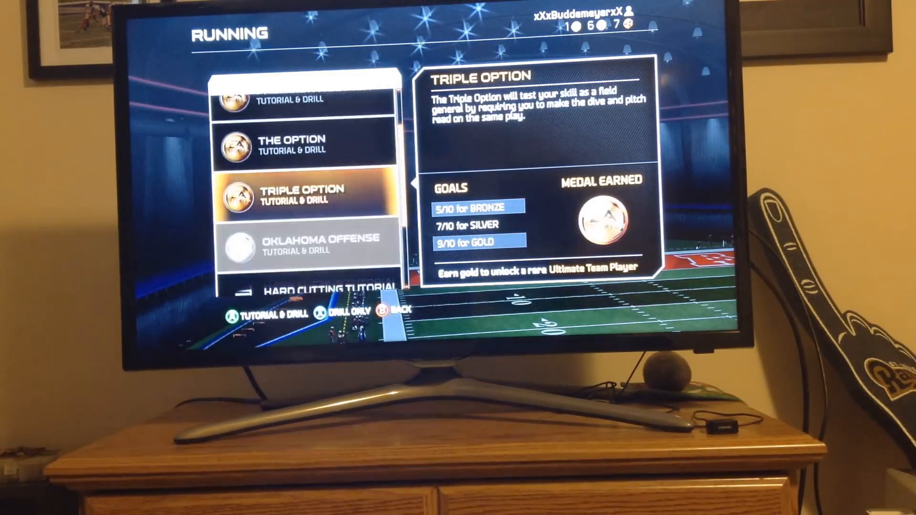